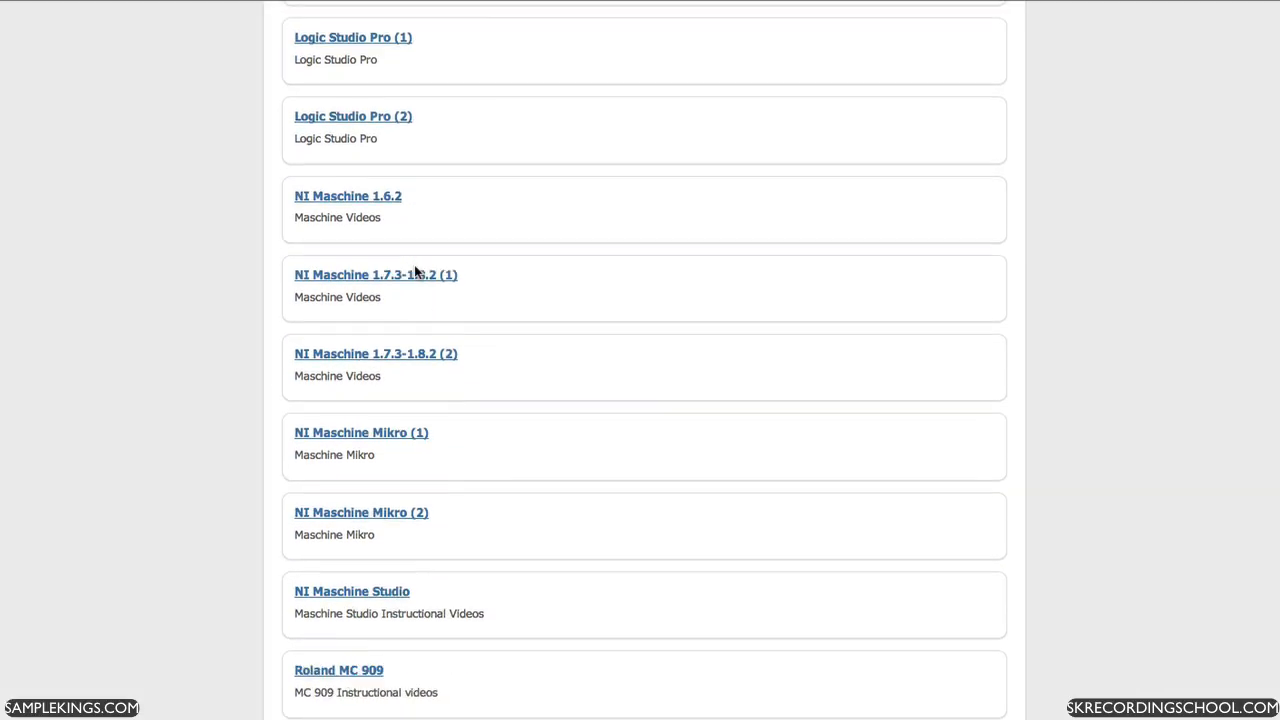
# Step: Scroll the course list down to the Pro Tools 8 and Pro Tools 9 entries
pyautogui.scroll(-3)
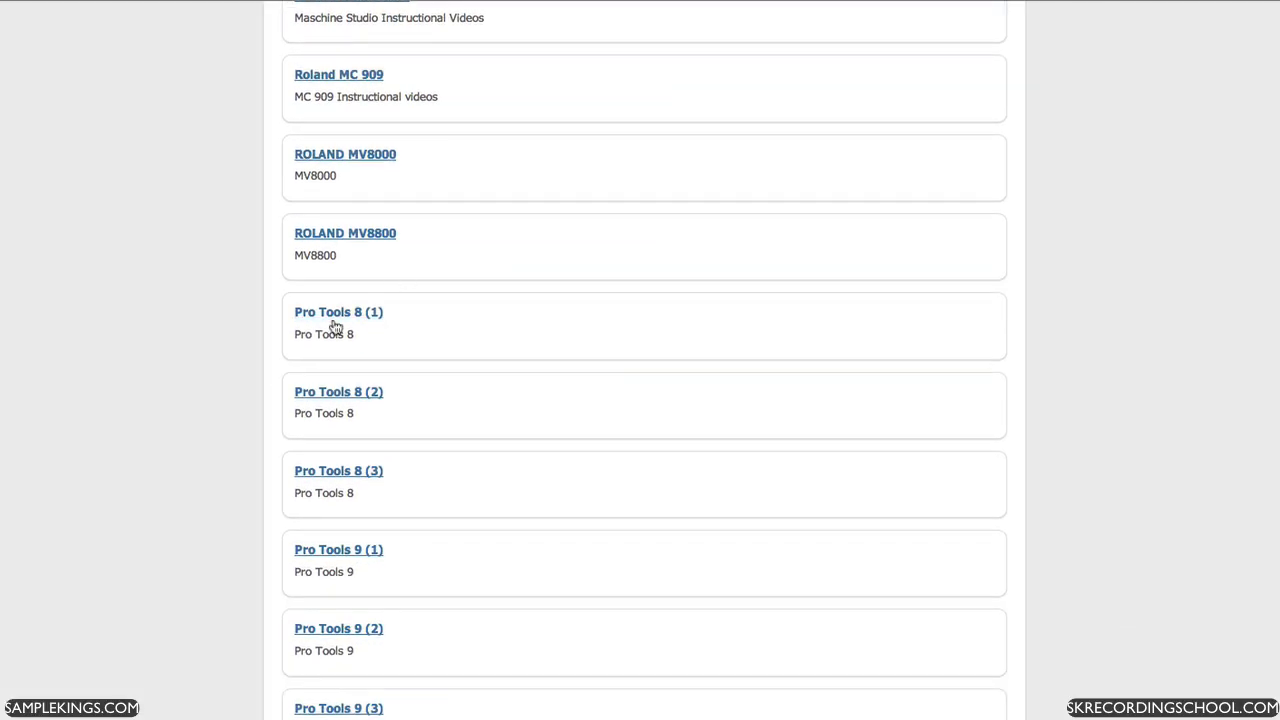
pyautogui.moveTo(330, 318)
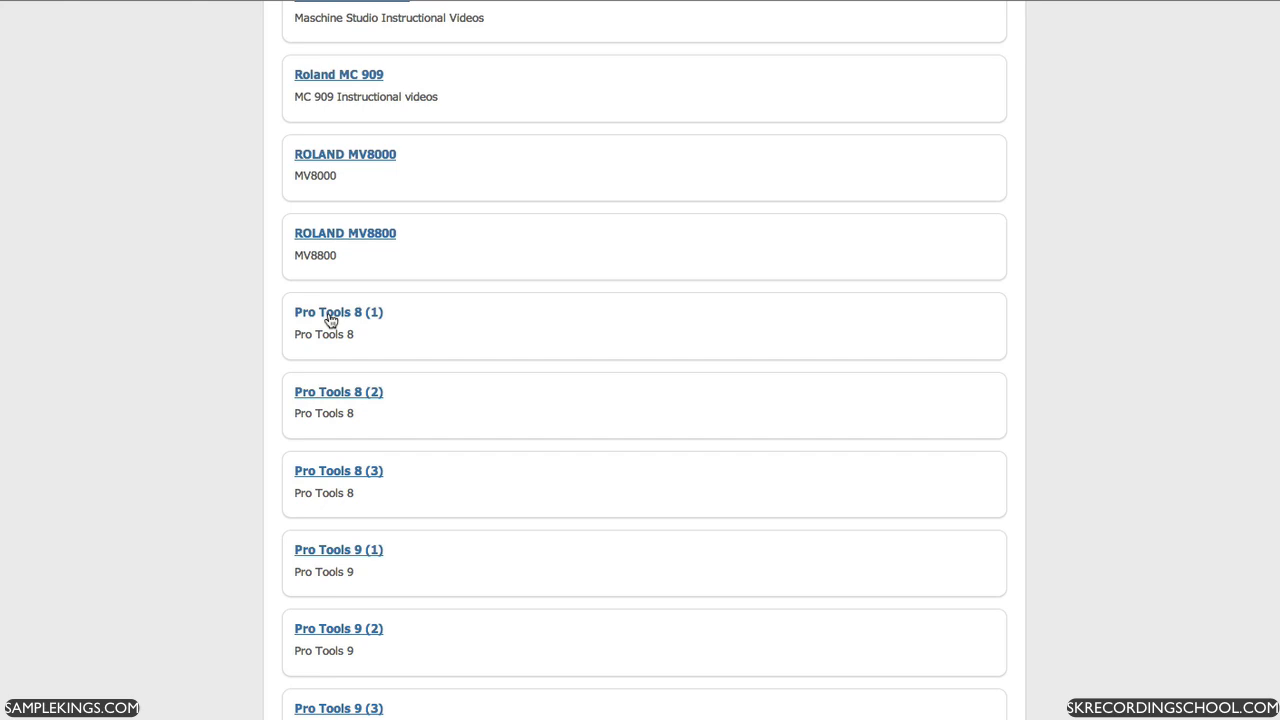
# Step: Browse the Pro Tools 8 (1) lesson list, then switch to the PRO TOOLS 9 PAGE 1 lessons
pyautogui.click(338, 312)
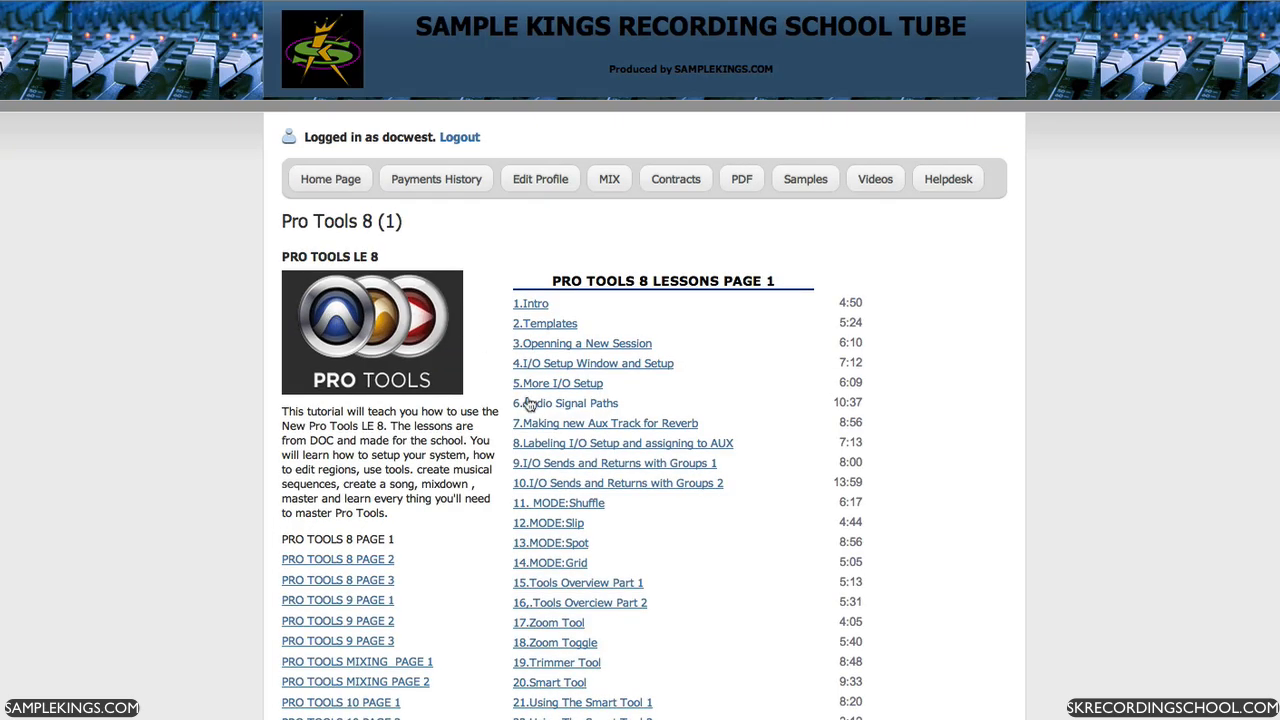
pyautogui.scroll(-3)
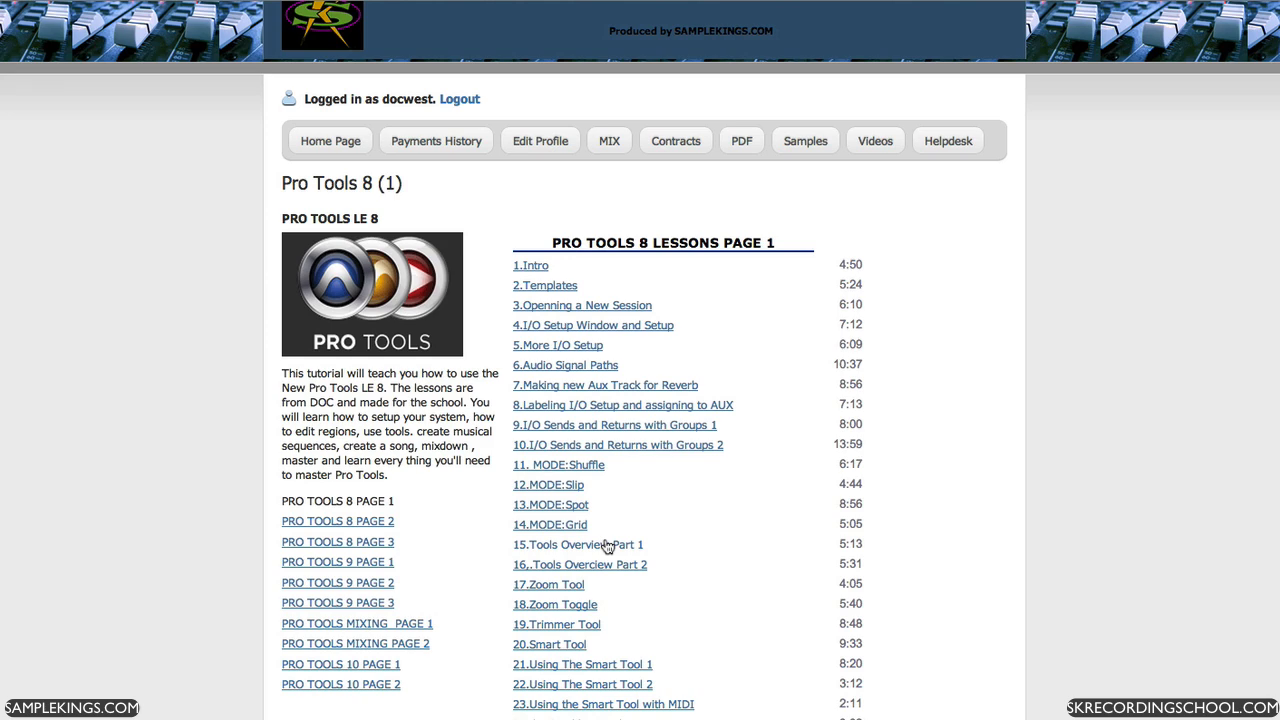
pyautogui.scroll(-3)
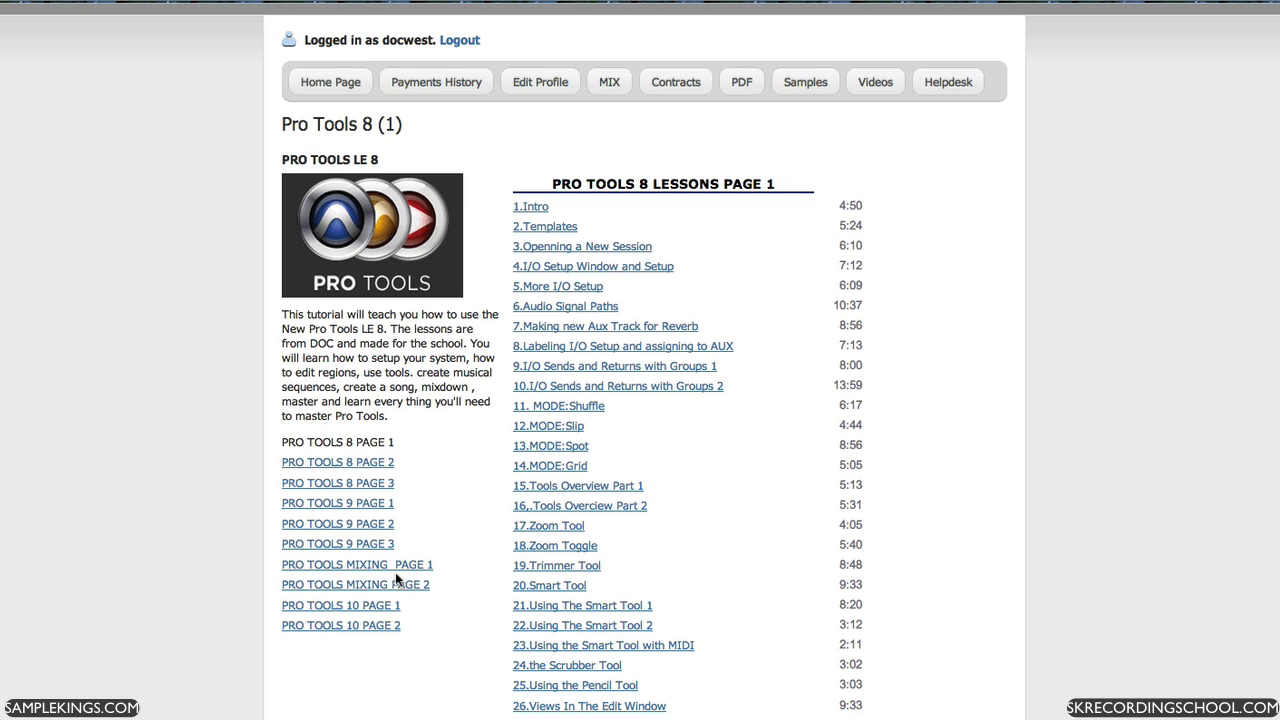
pyautogui.moveTo(360, 504)
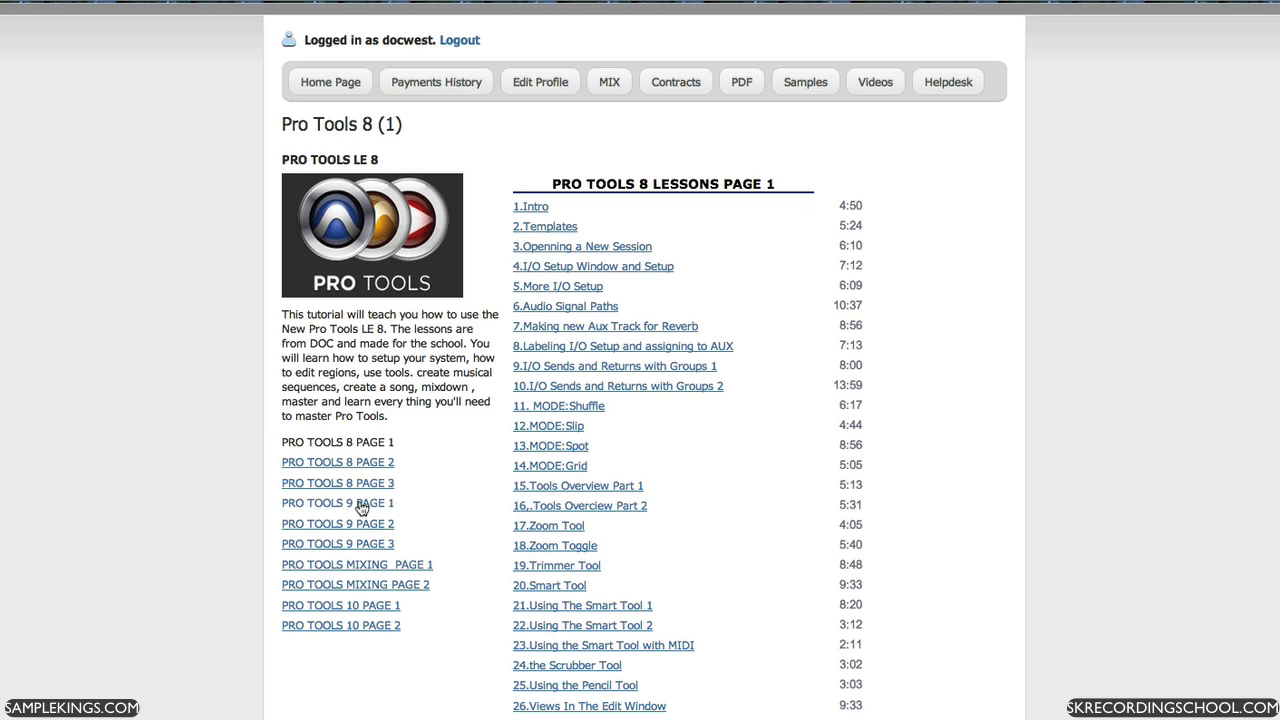
pyautogui.click(336, 504)
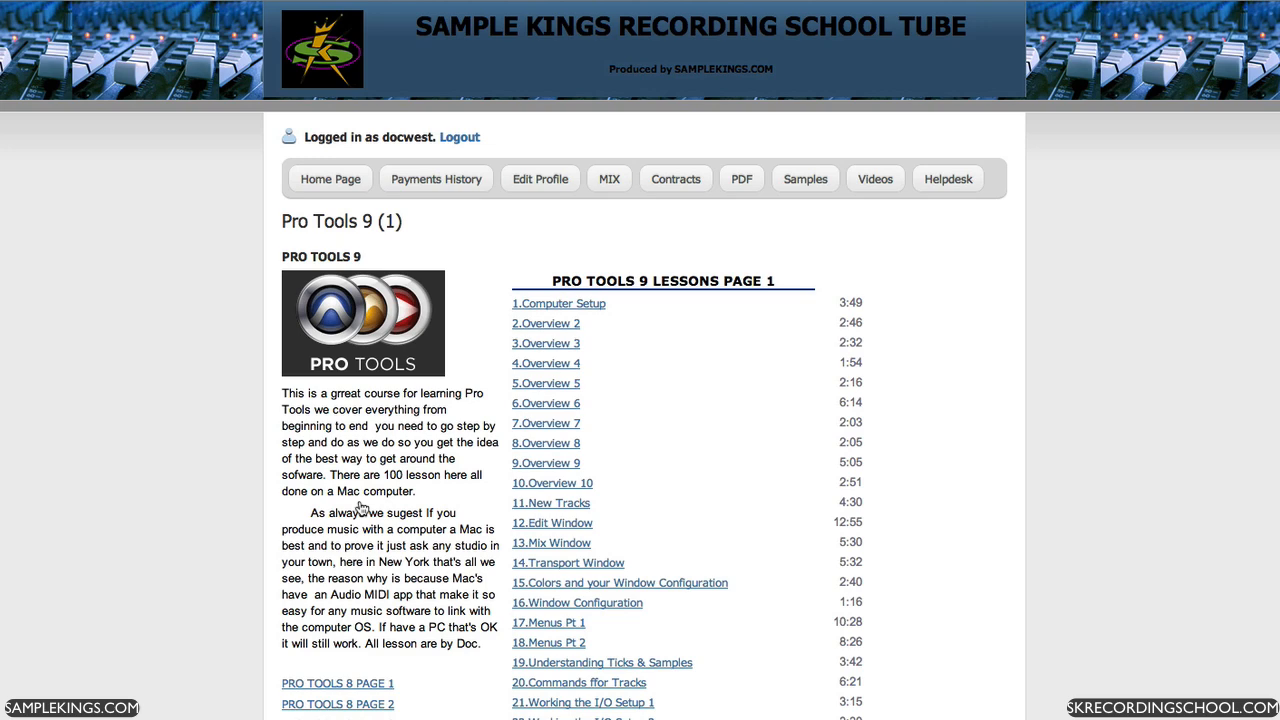
# Step: Select the 18.Menus Pt 2 lesson from the Pro Tools 9 page 1 list
pyautogui.scroll(-3)
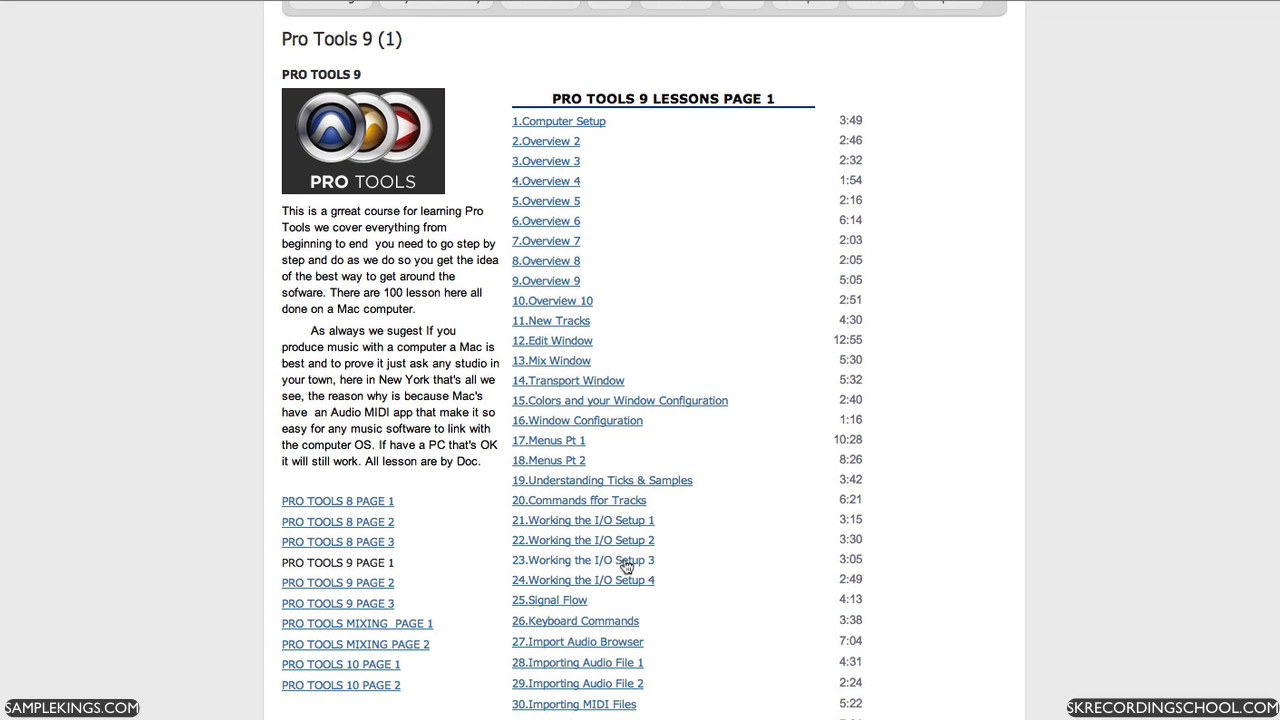
pyautogui.moveTo(558, 468)
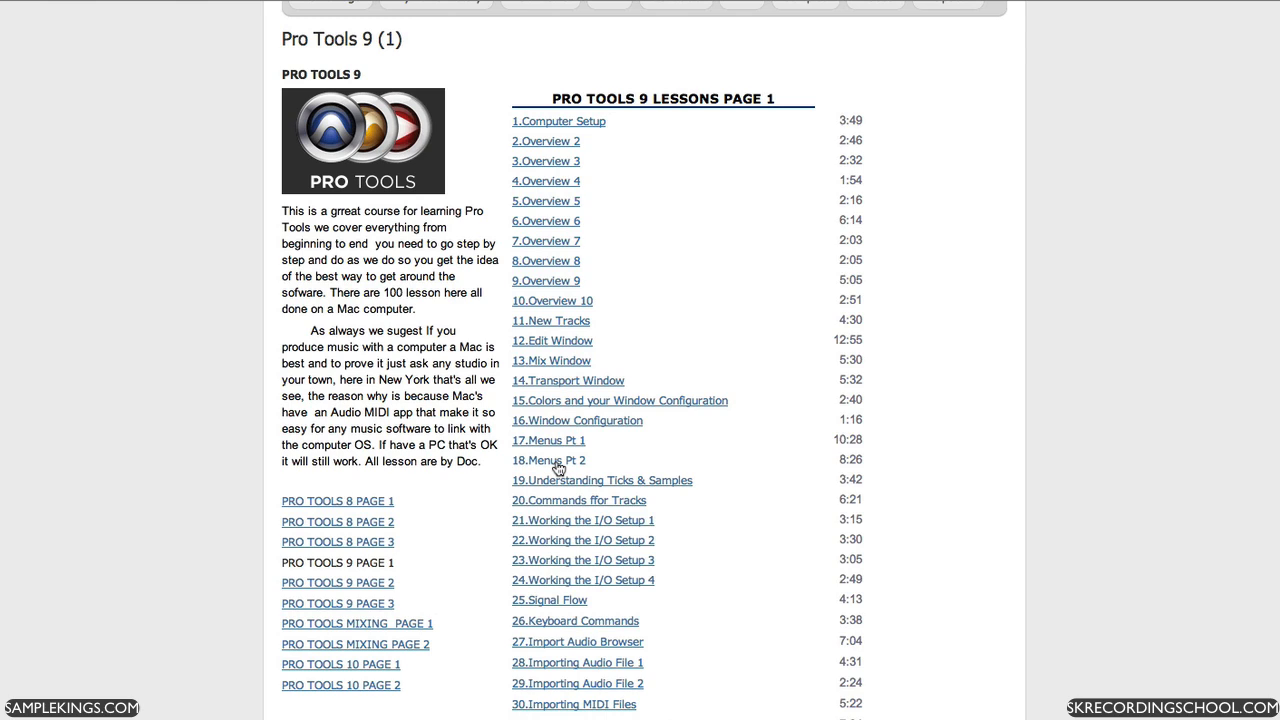
pyautogui.click(548, 460)
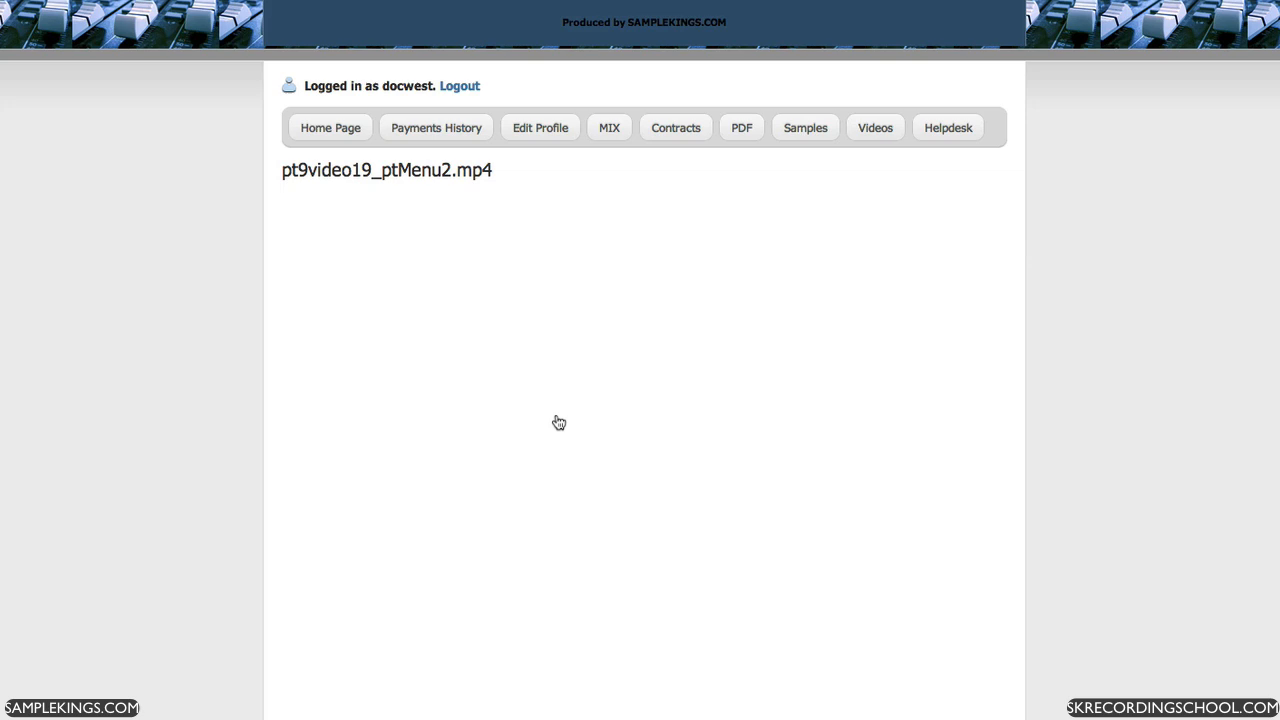
# Step: Start the Menus Pt 2 video, adjust its volume, and expand it to full screen
pyautogui.click(560, 422)
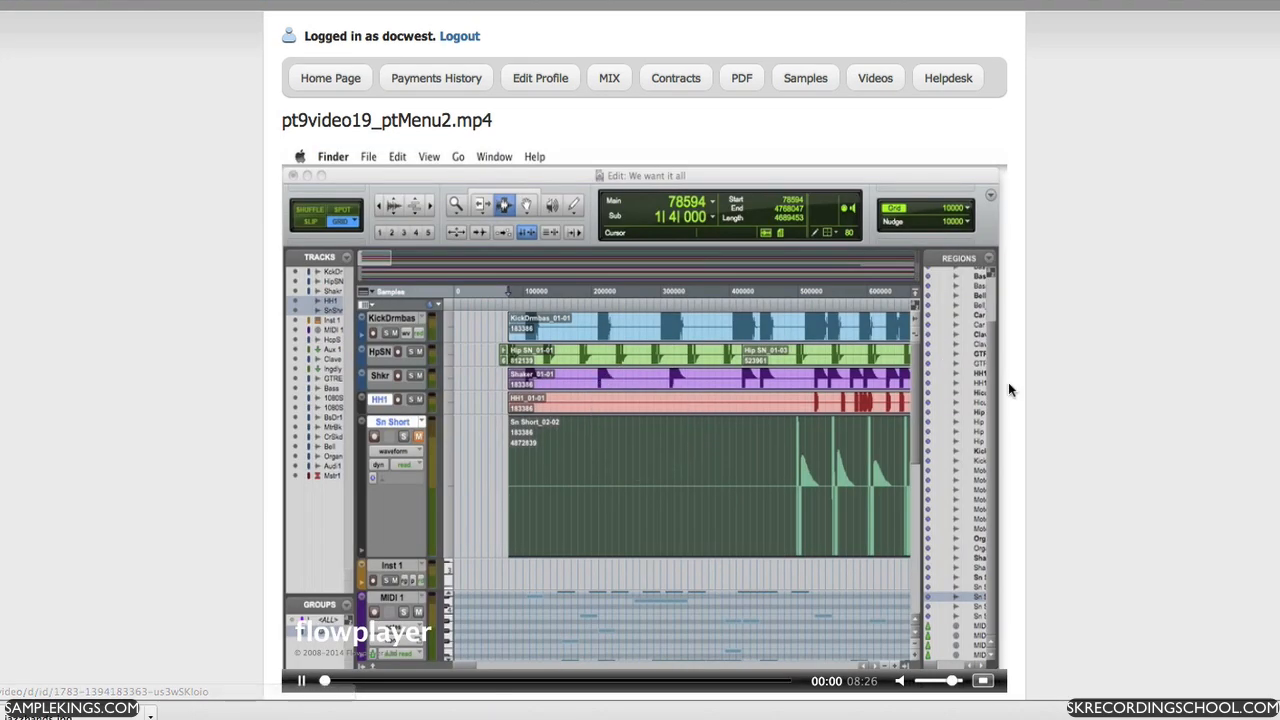
pyautogui.scroll(-3)
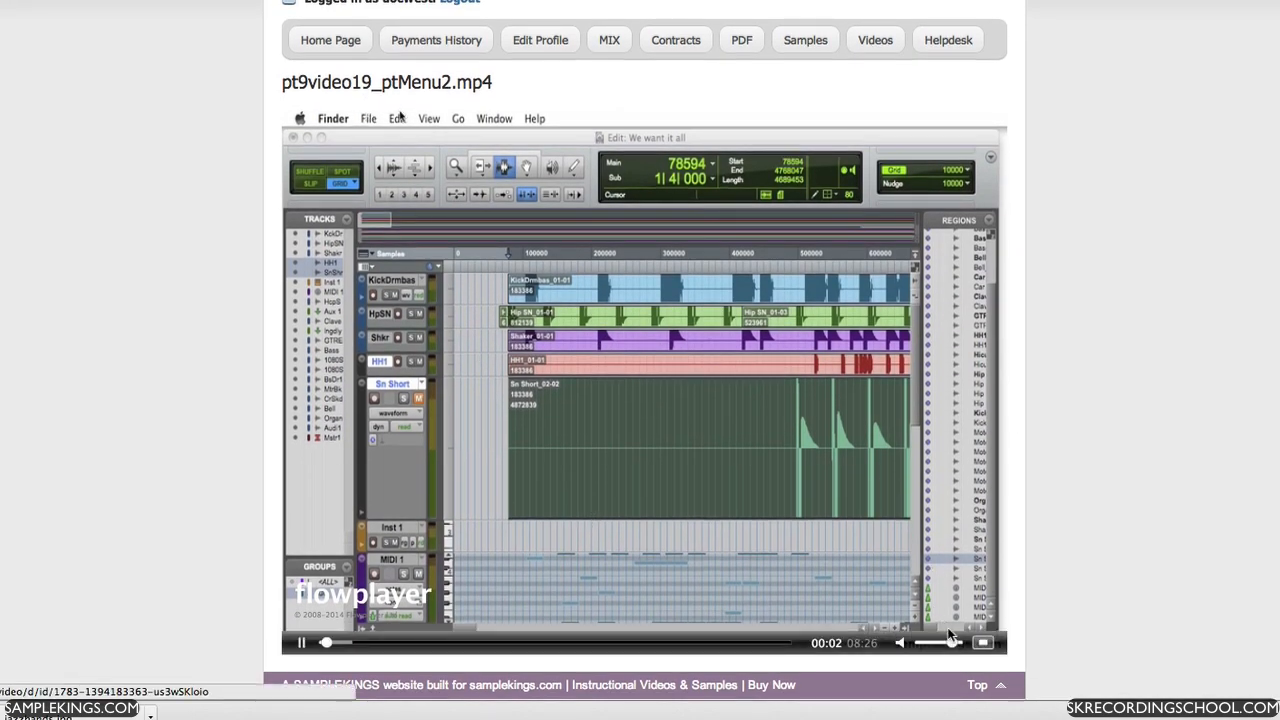
pyautogui.click(428, 118)
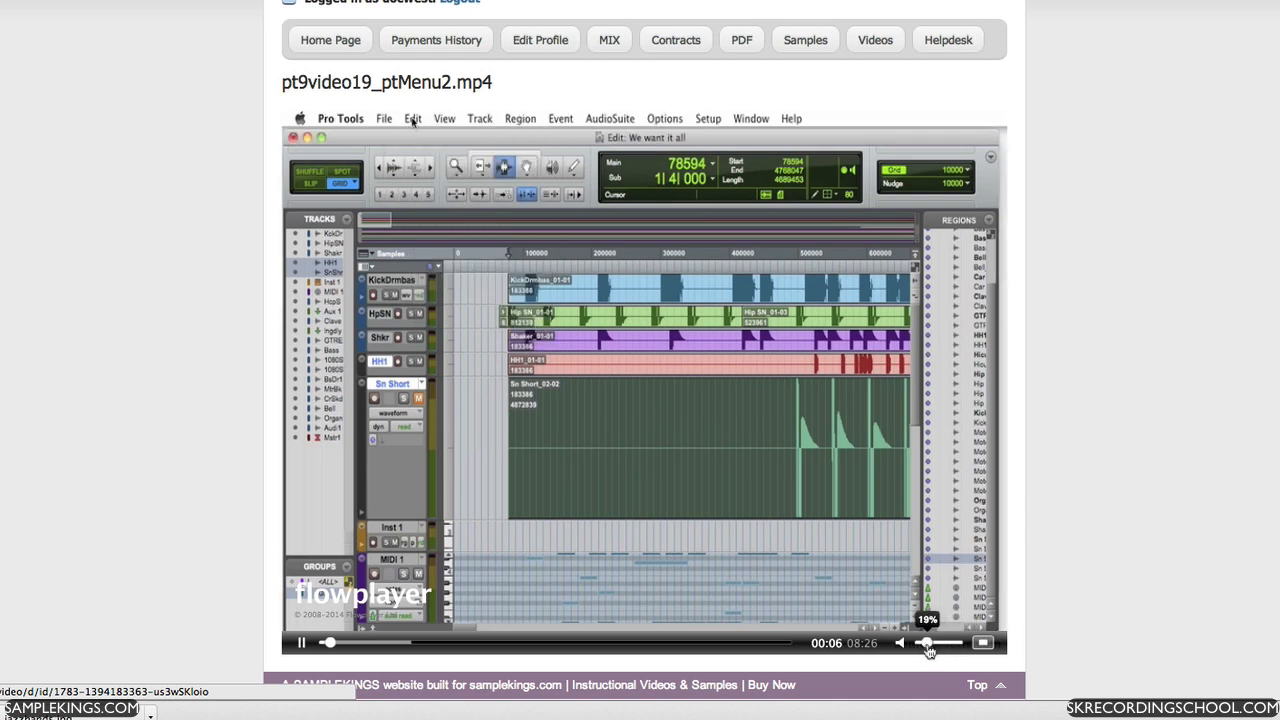
pyautogui.click(444, 118)
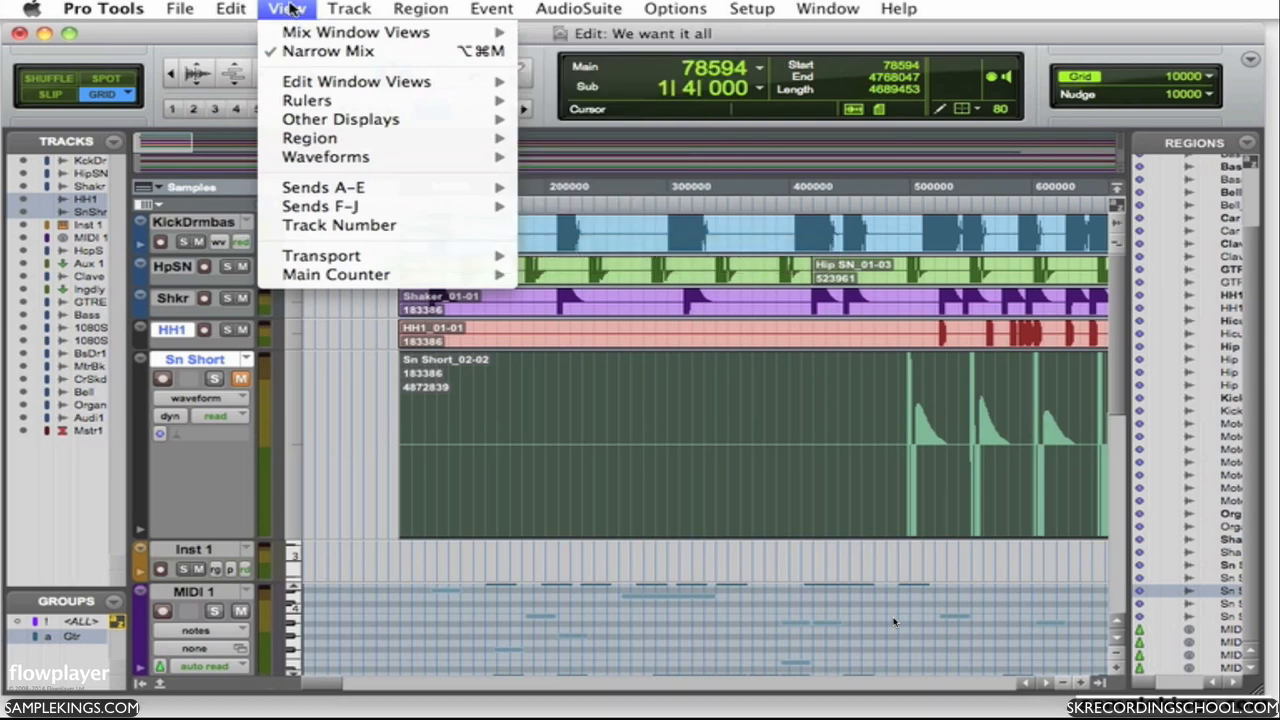
pyautogui.moveTo(356, 80)
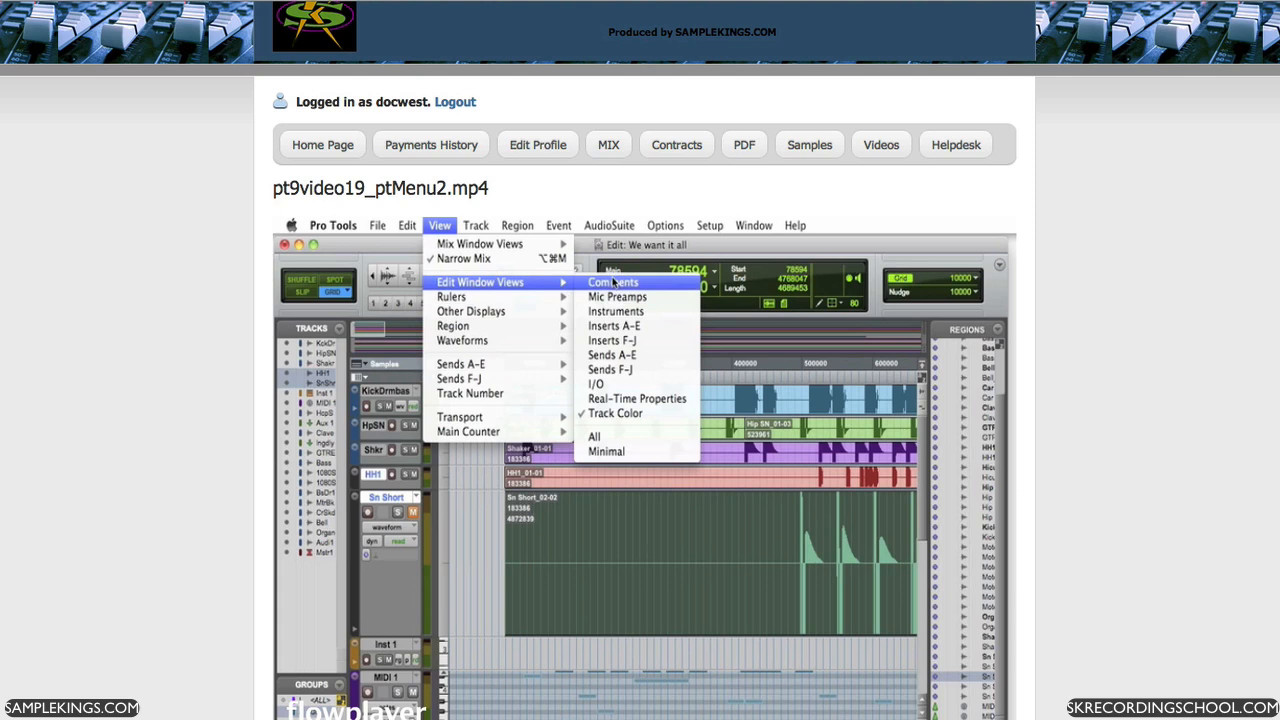
pyautogui.moveTo(956, 144)
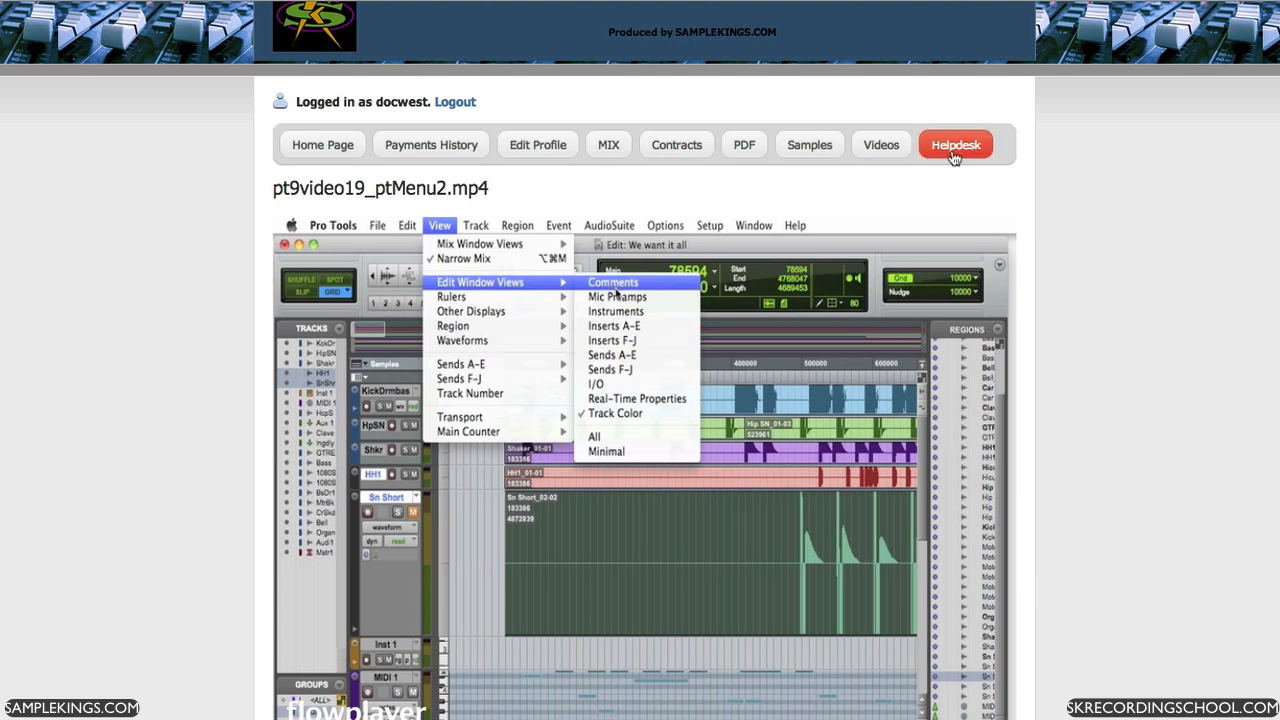
pyautogui.moveTo(616, 312)
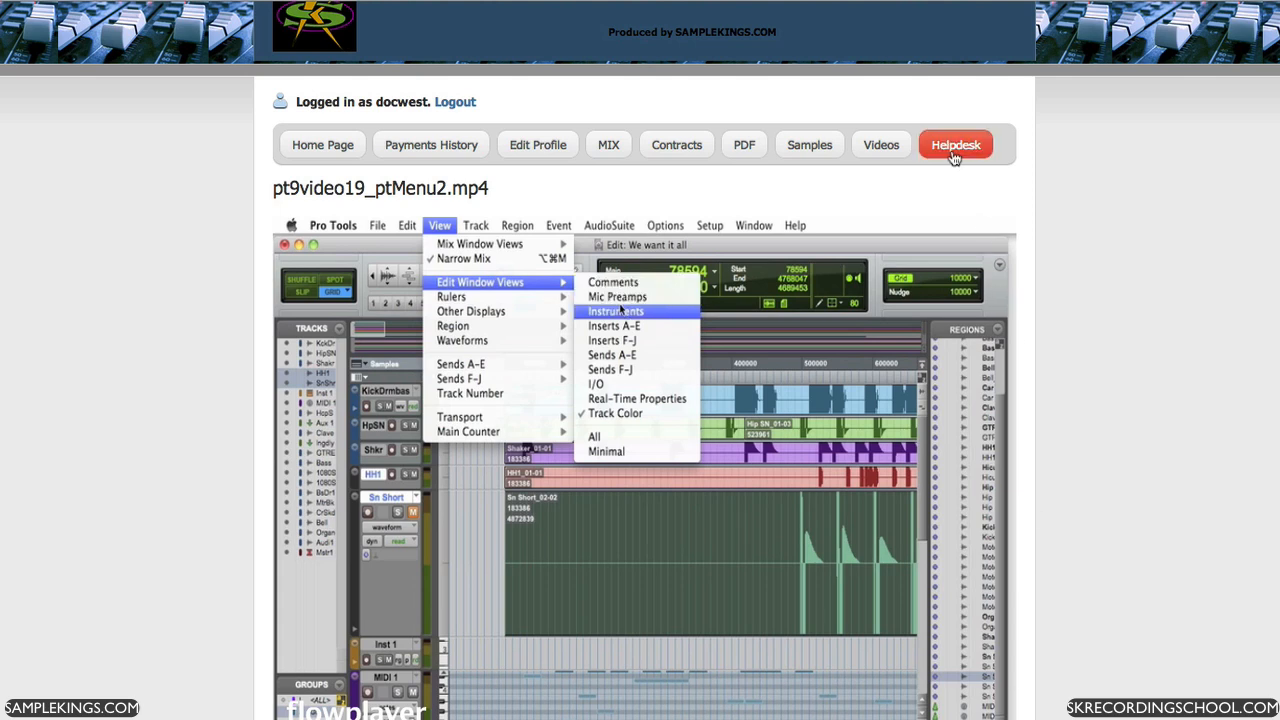
pyautogui.moveTo(610, 370)
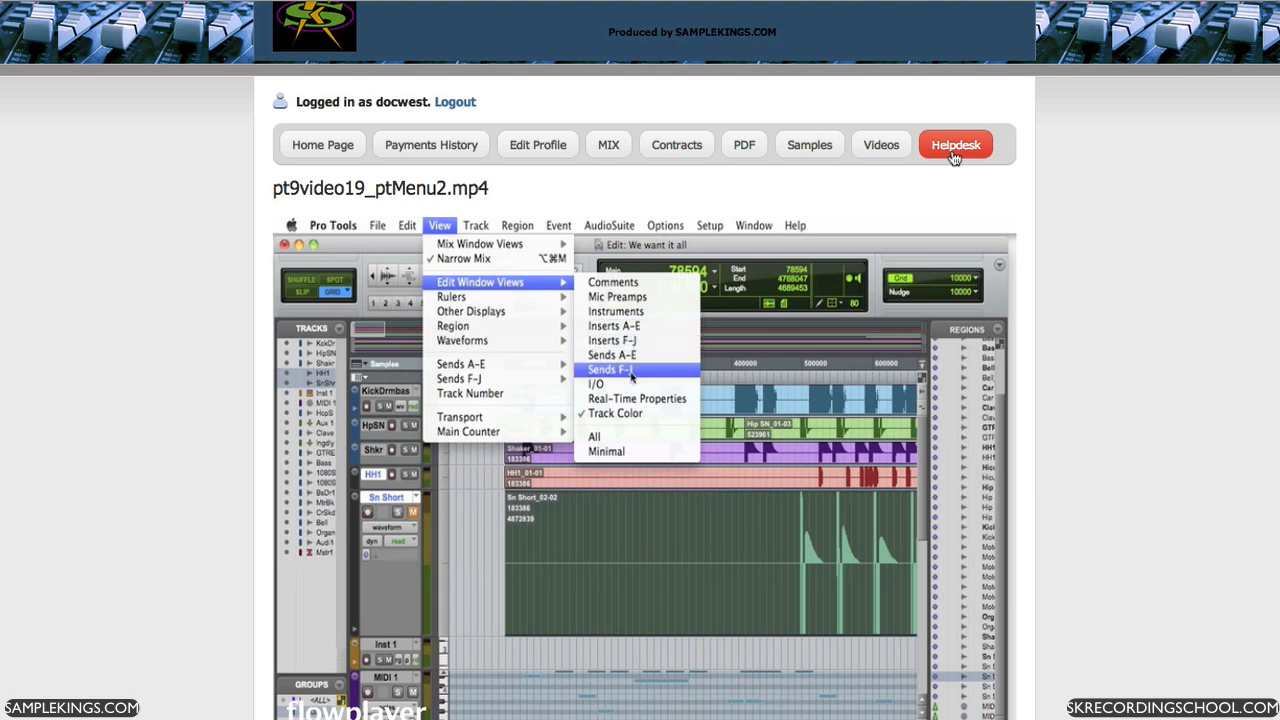
pyautogui.moveTo(616, 412)
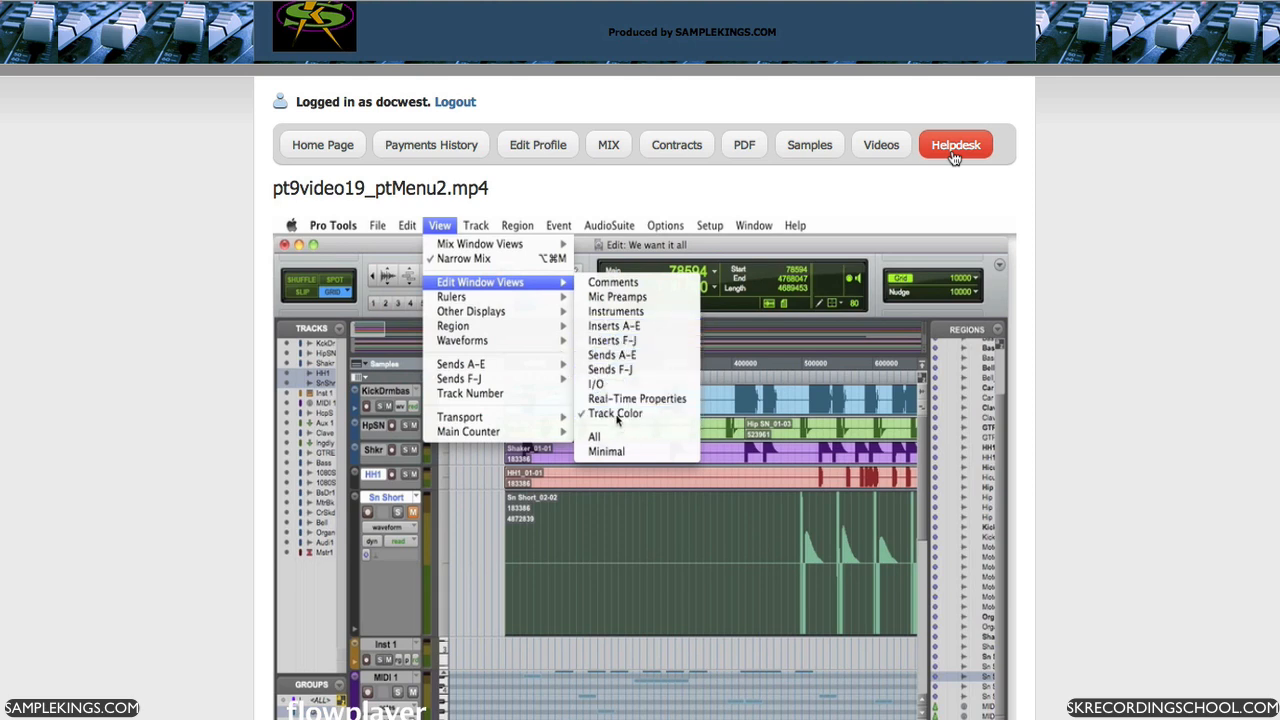
pyautogui.moveTo(452, 296)
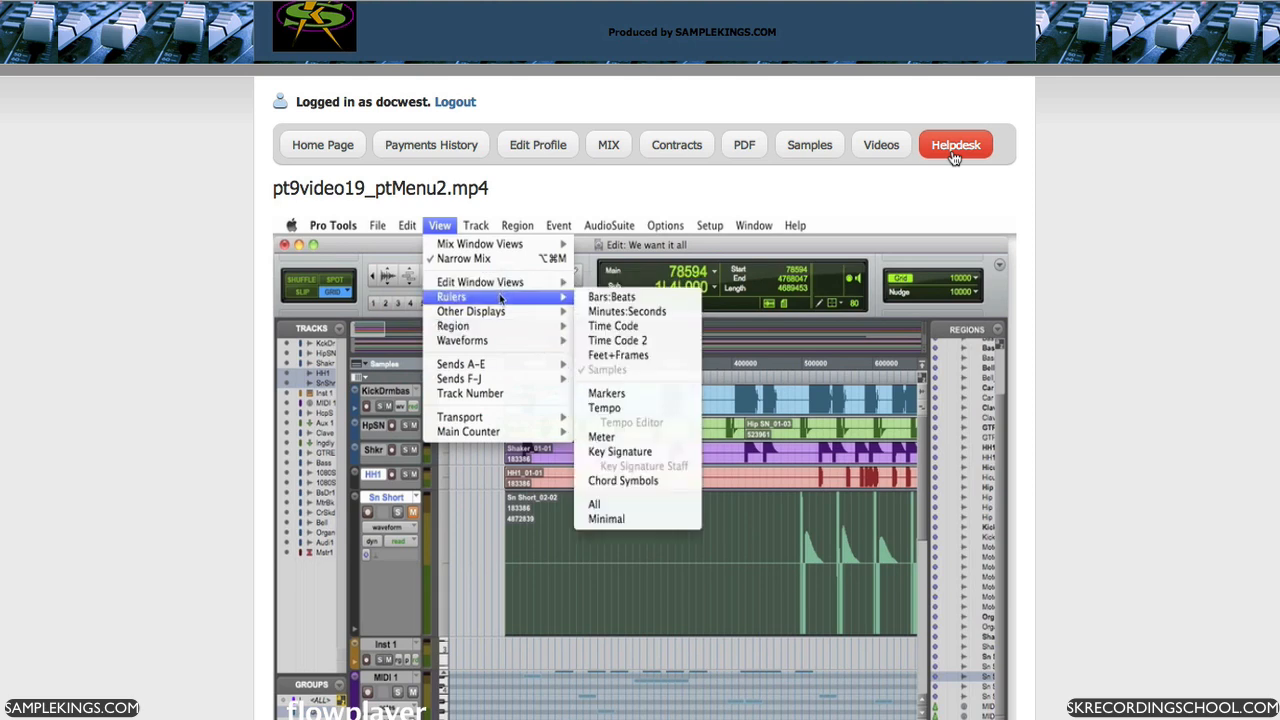
# Step: Go to the Helpdesk page via the site navigation bar
pyautogui.click(954, 144)
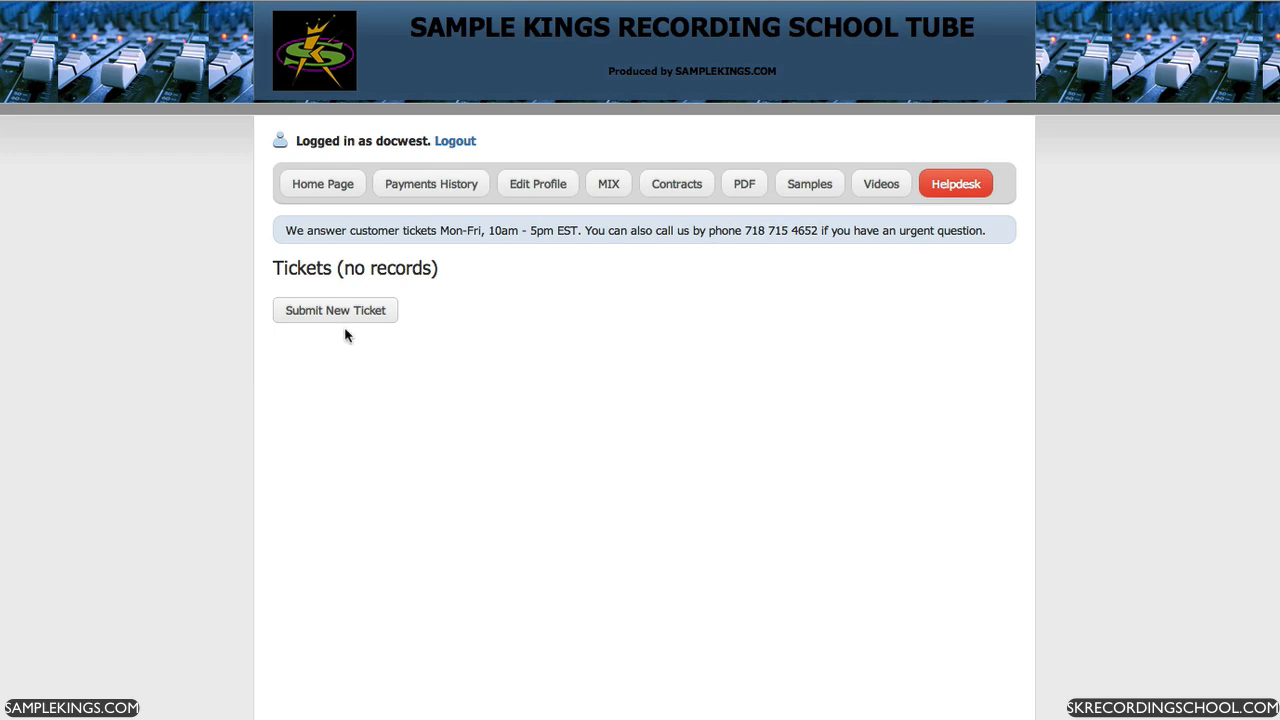
pyautogui.moveTo(352, 344)
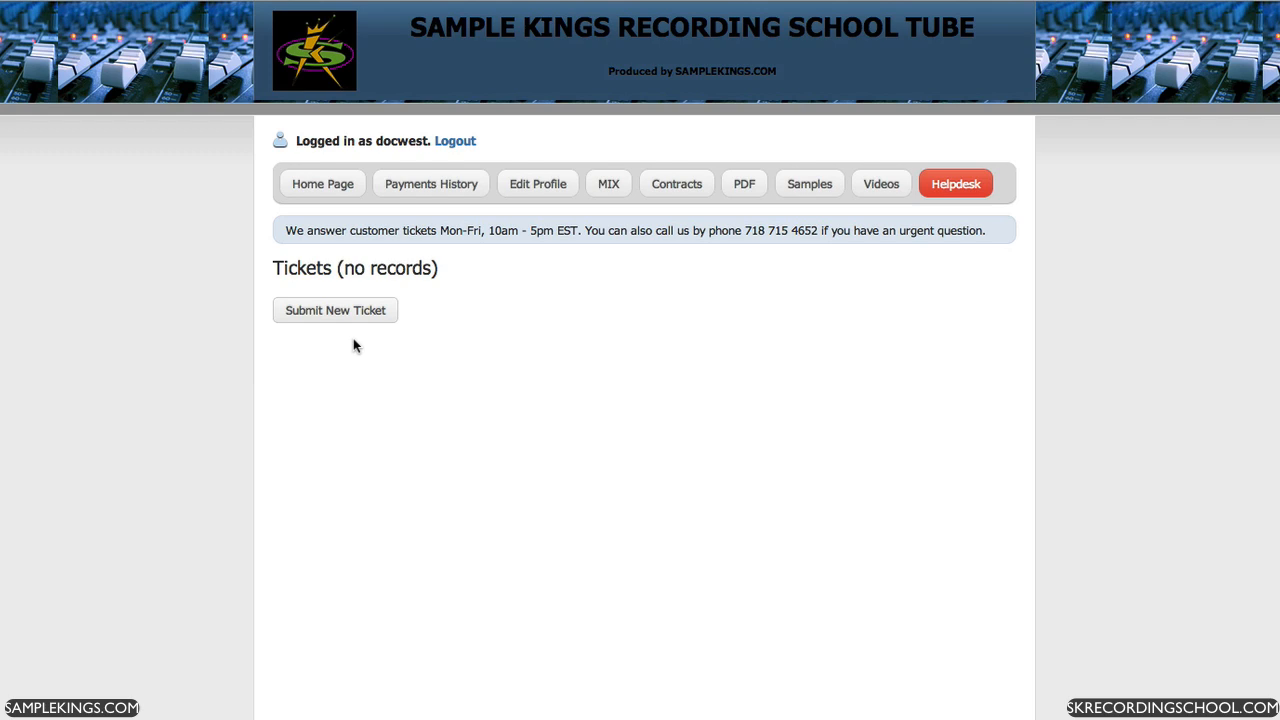
pyautogui.moveTo(516, 244)
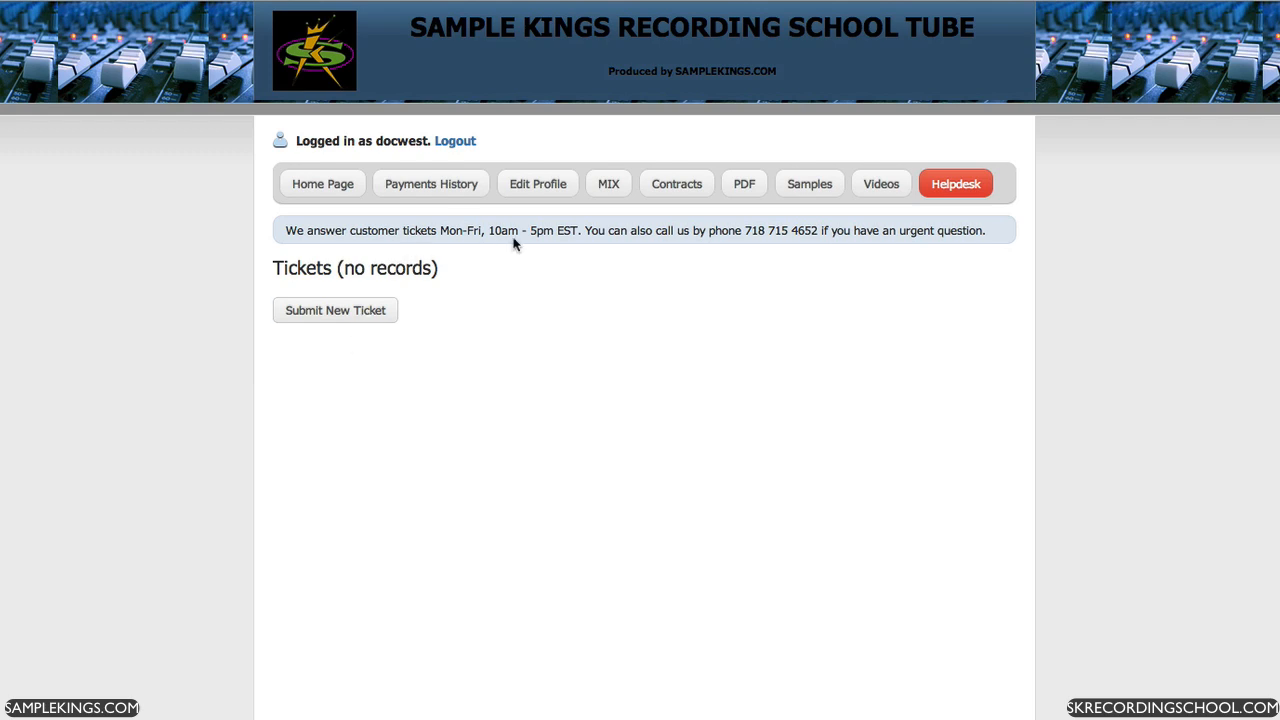
# Step: Start a new support ticket, showing the Subject and Message form
pyautogui.click(336, 310)
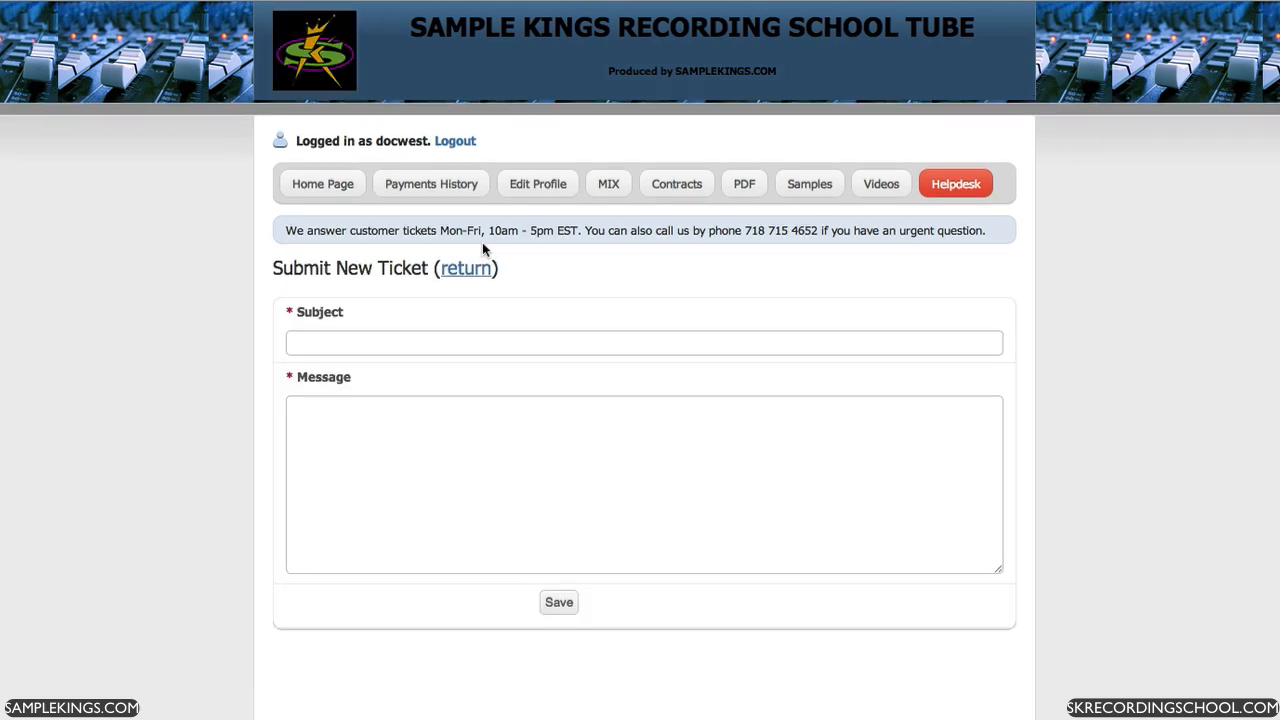
pyautogui.moveTo(546, 250)
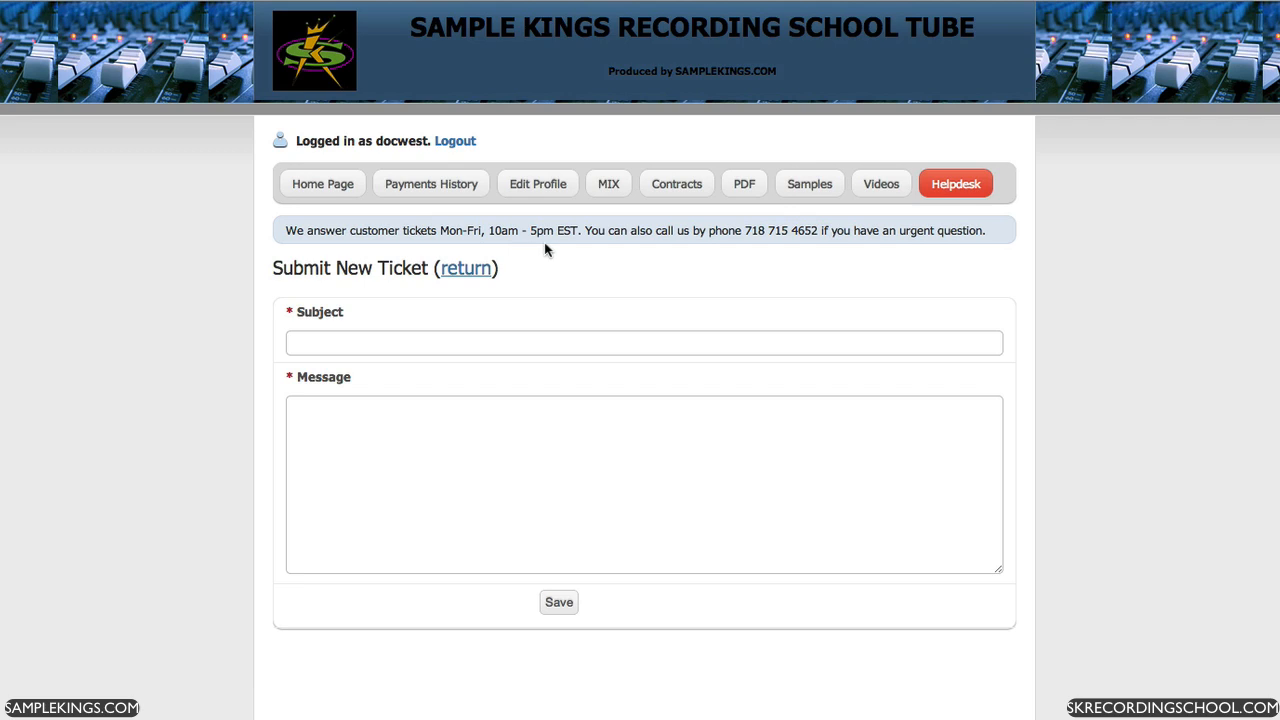
pyautogui.moveTo(460, 364)
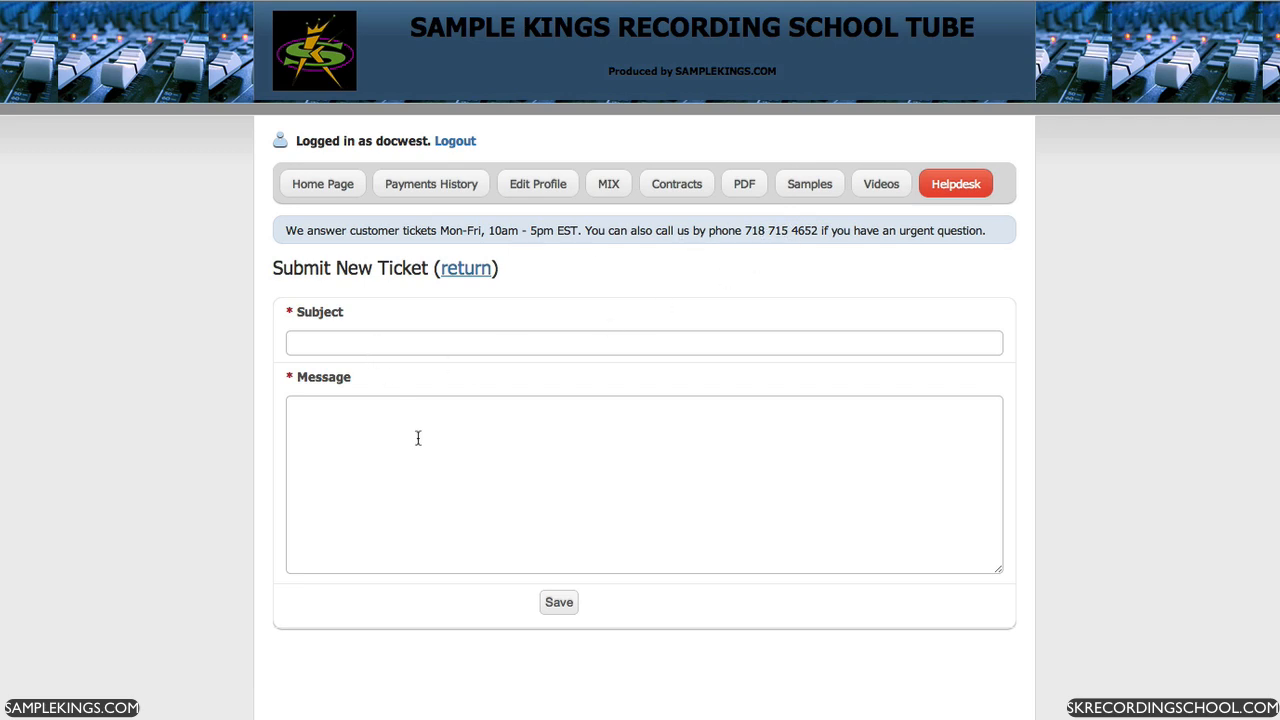
pyautogui.moveTo(584, 600)
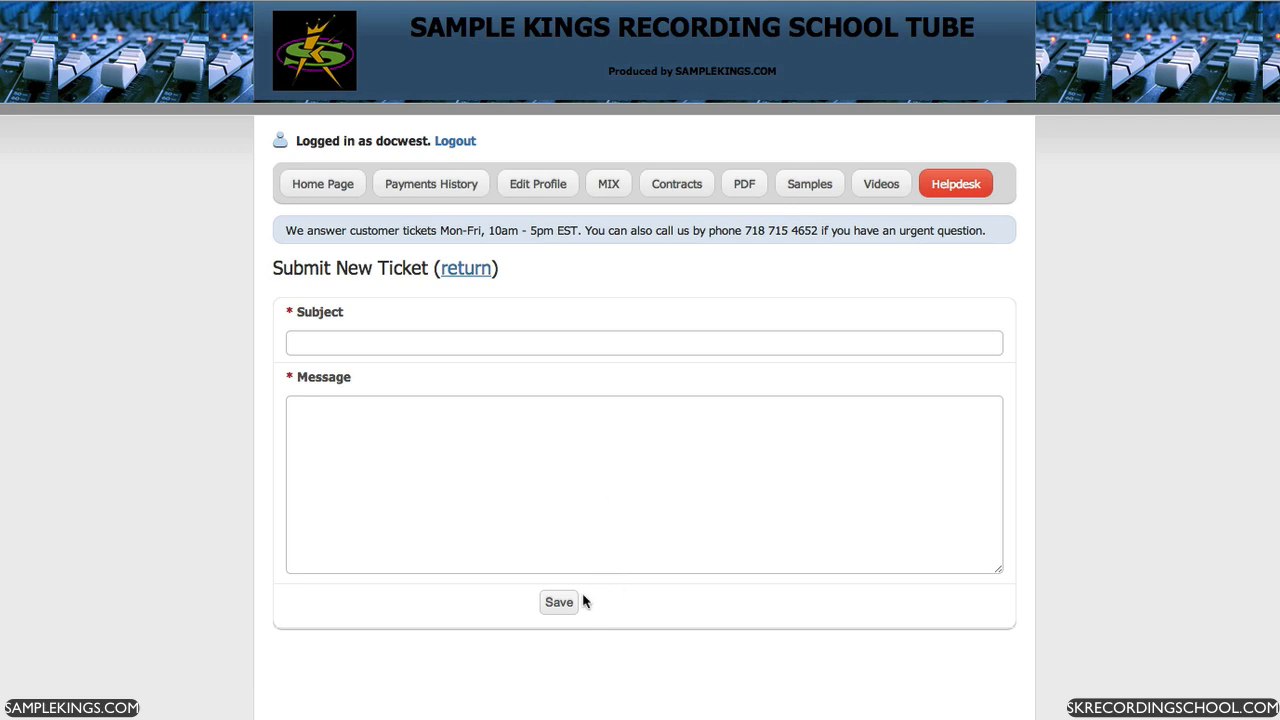